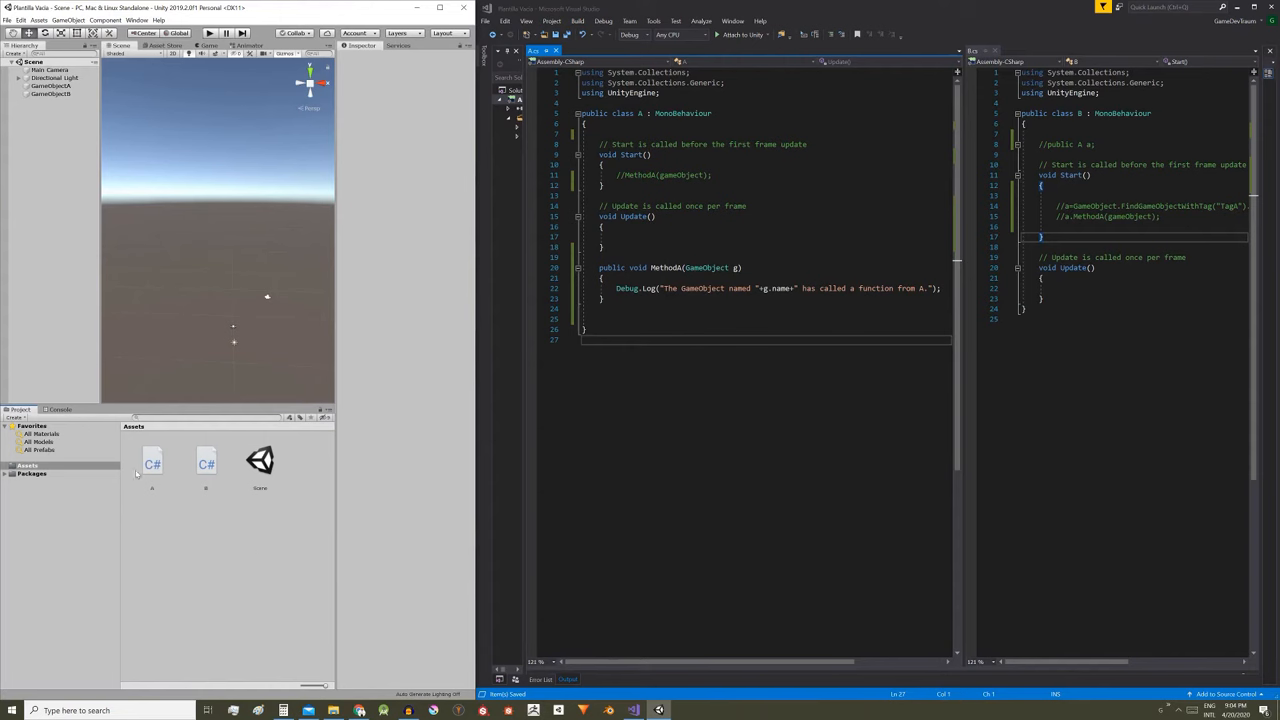
Inspect GameObjectA (TagA, script A), then GameObjectB with script B.
click(206, 461)
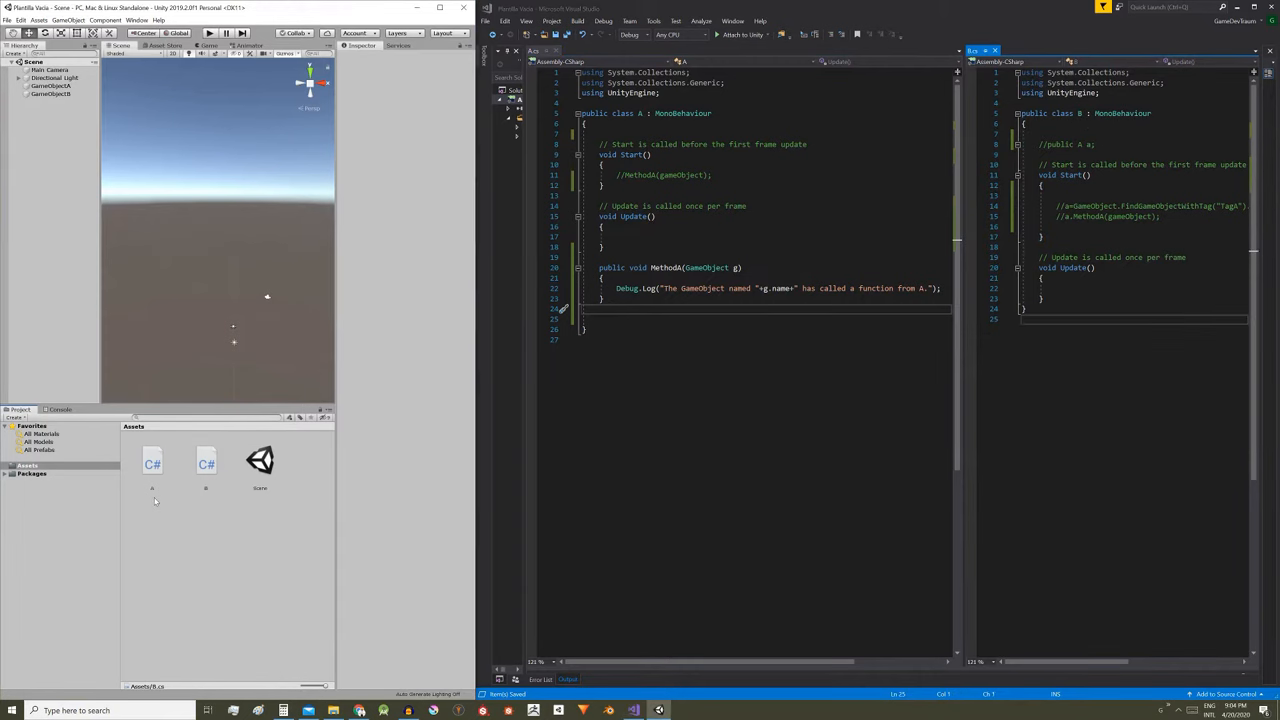
click(50, 86)
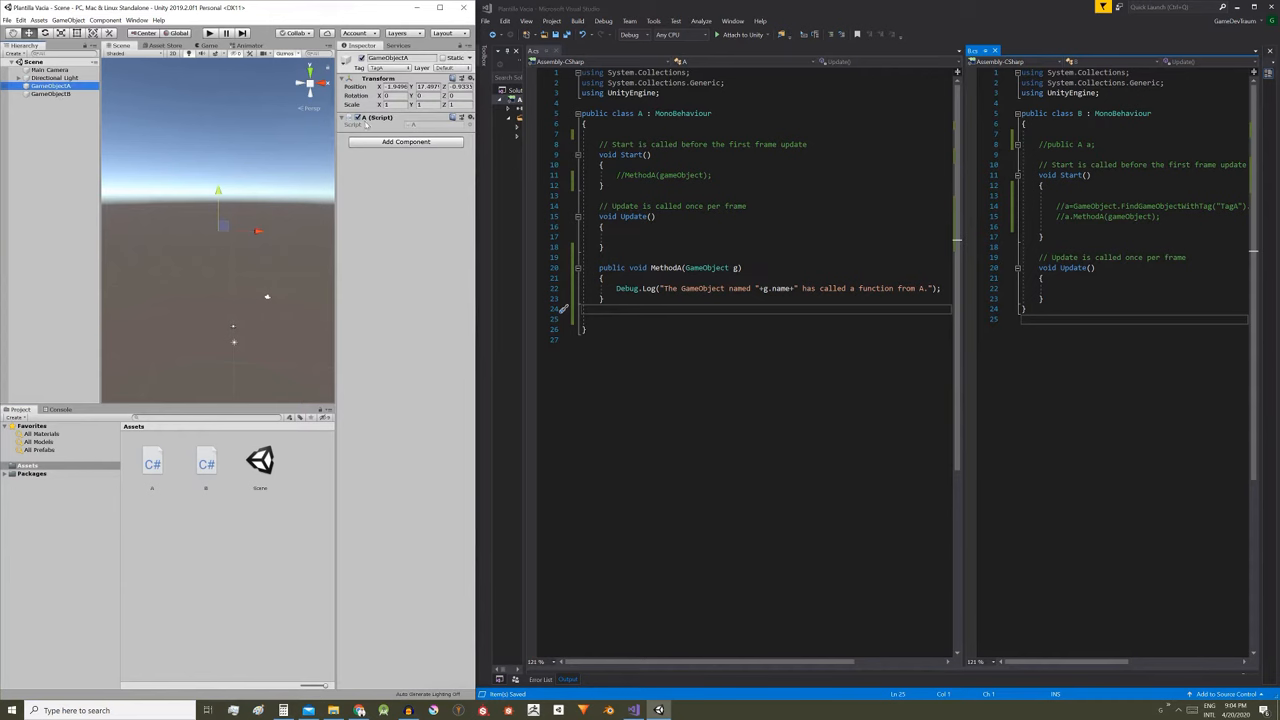
click(50, 94)
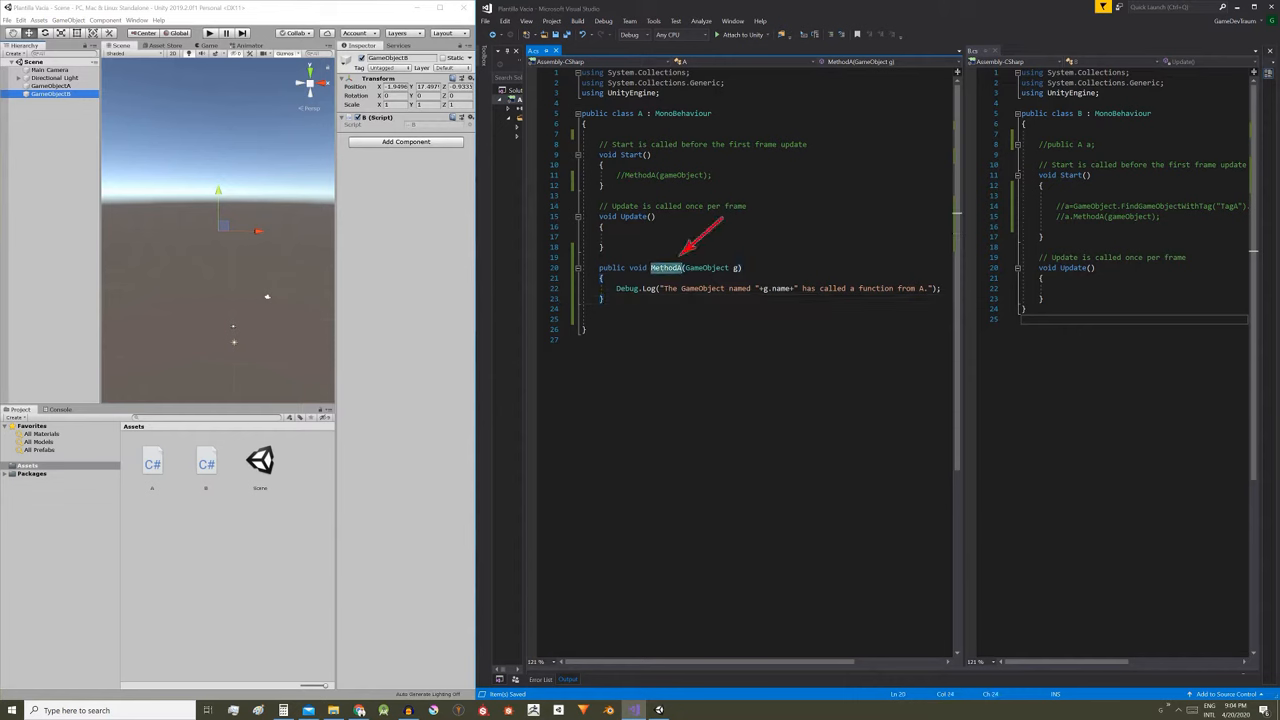
Uncomment MethodA(gameObject) in A's Start so it actually runs.
double_click(707, 267)
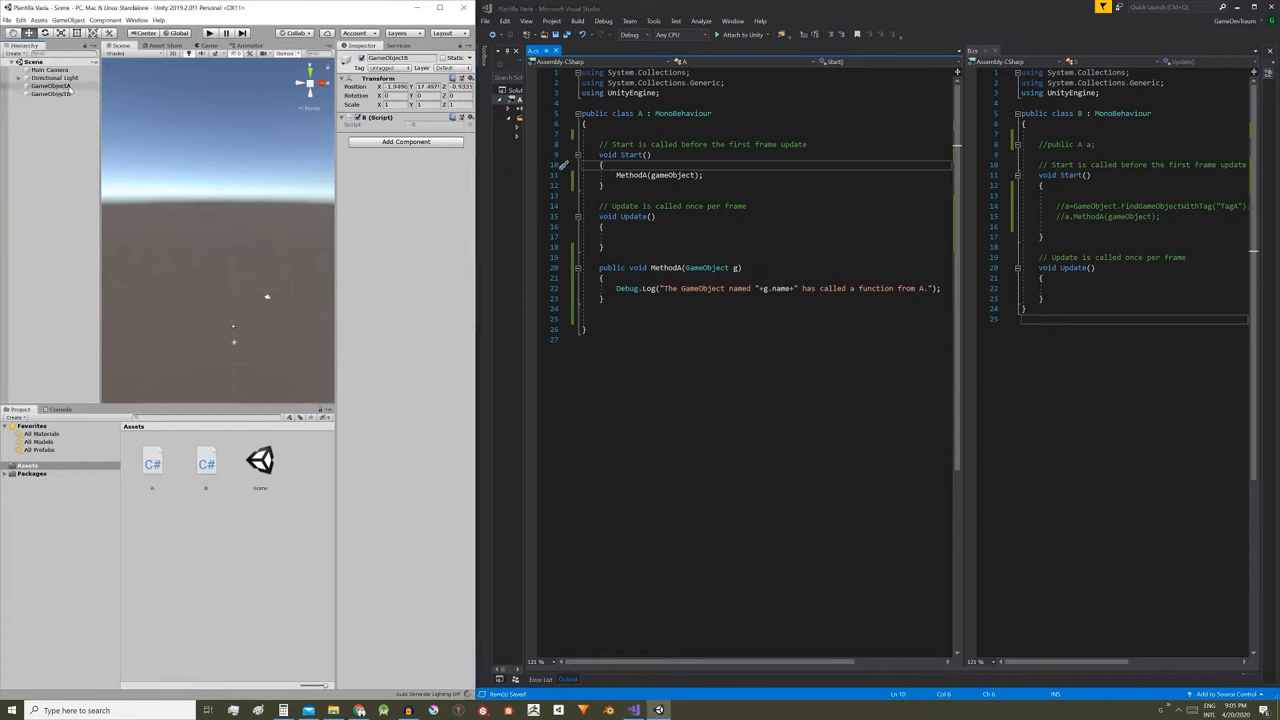
Play the scene with GameObjectA selected, confirm its MethodA log, then stop.
click(50, 86)
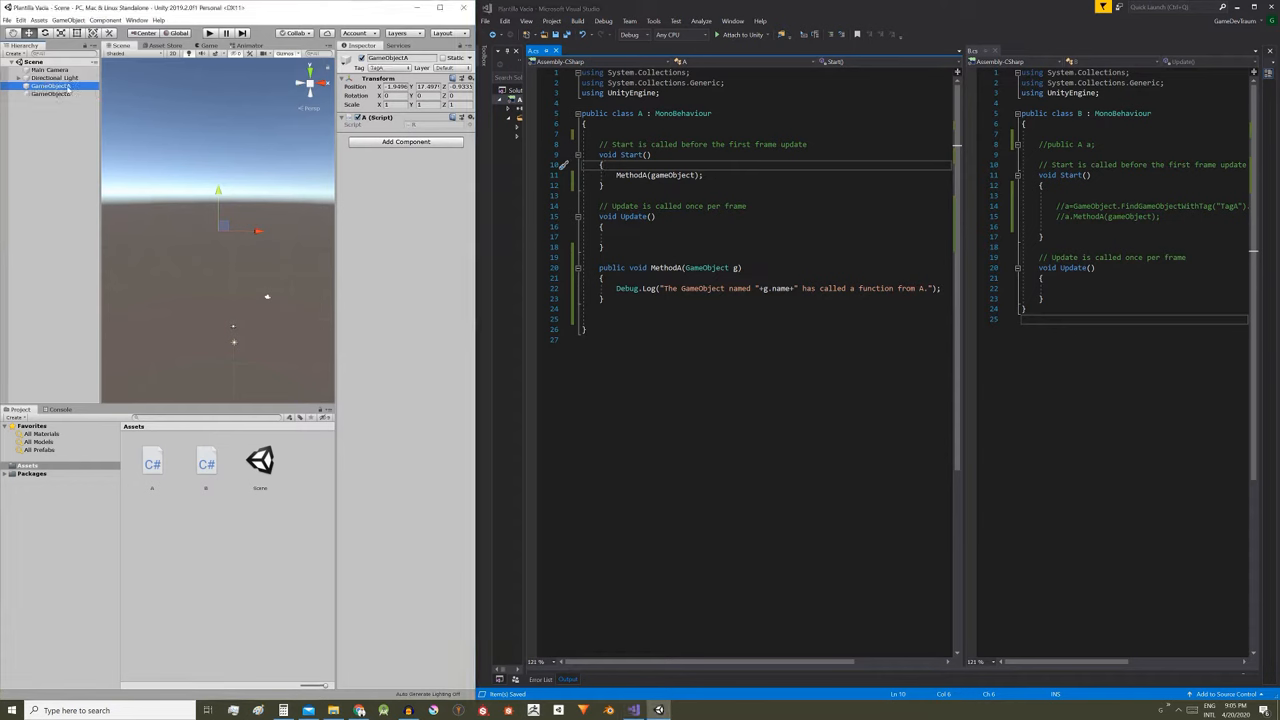
click(51, 86)
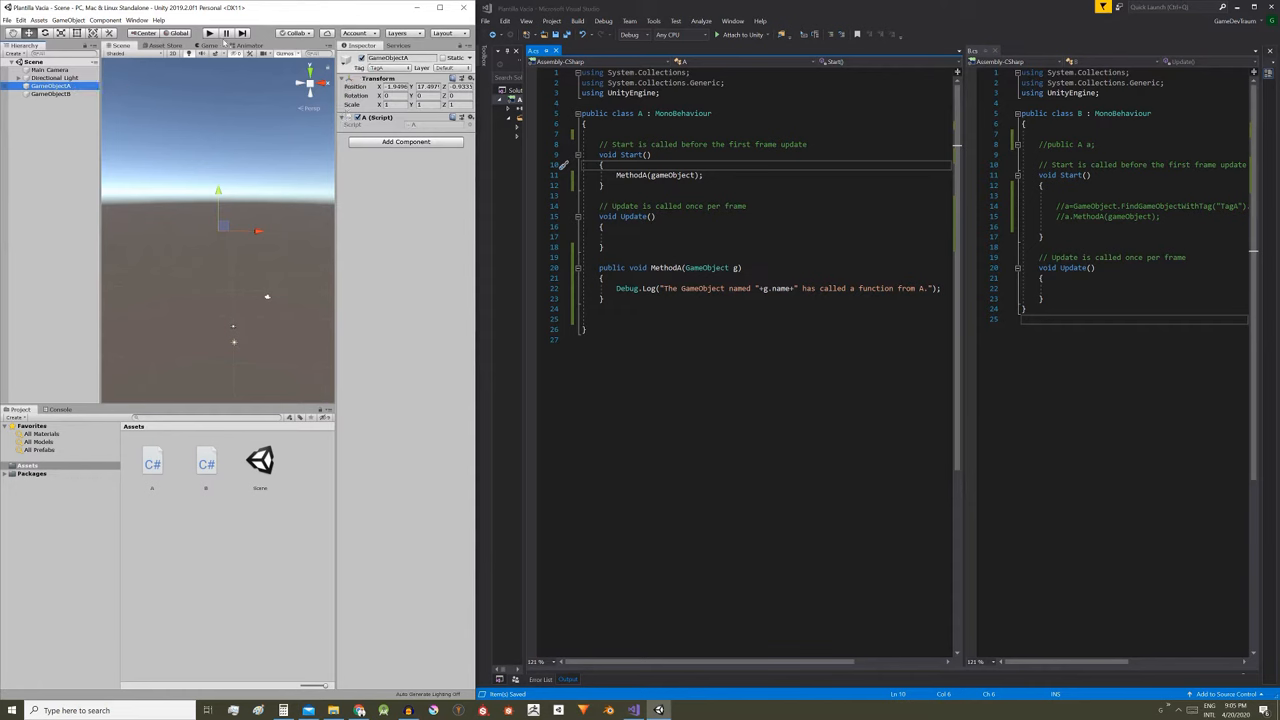
click(210, 33)
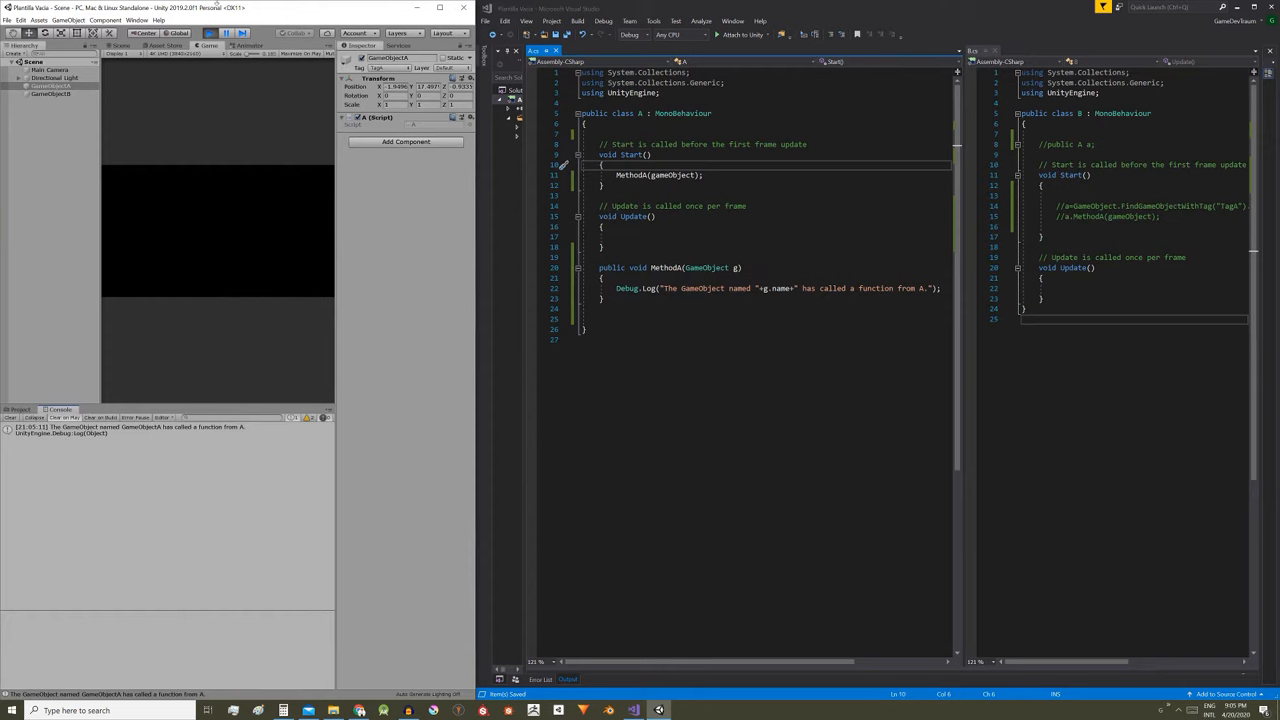
click(217, 33)
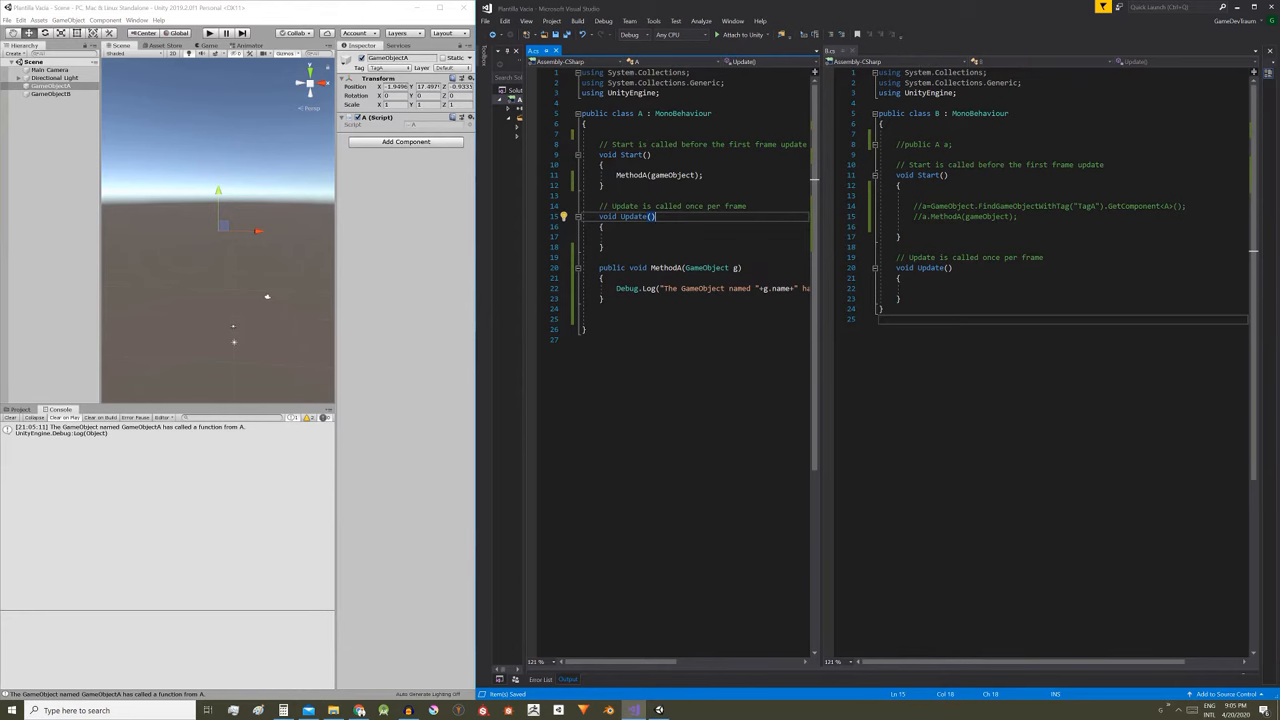
Uncomment line 8 of B.cs so it declares the field 'A a;'.
click(952, 144)
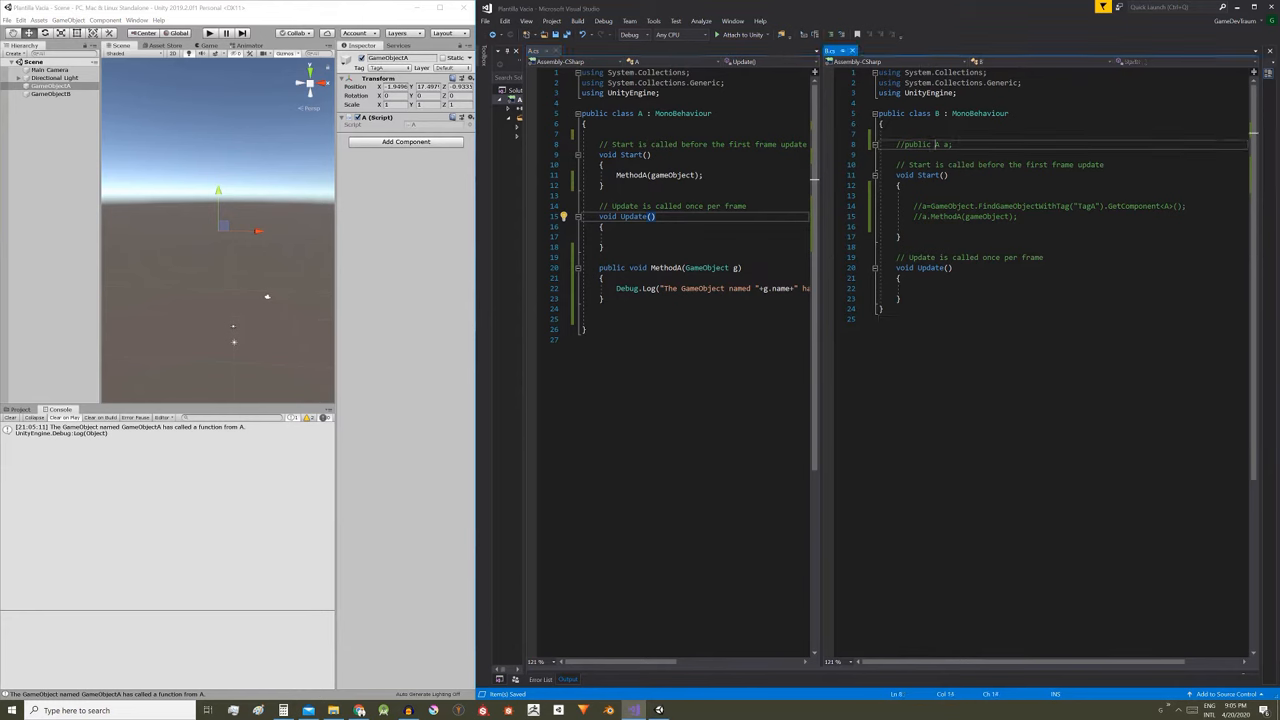
double_click(912, 144)
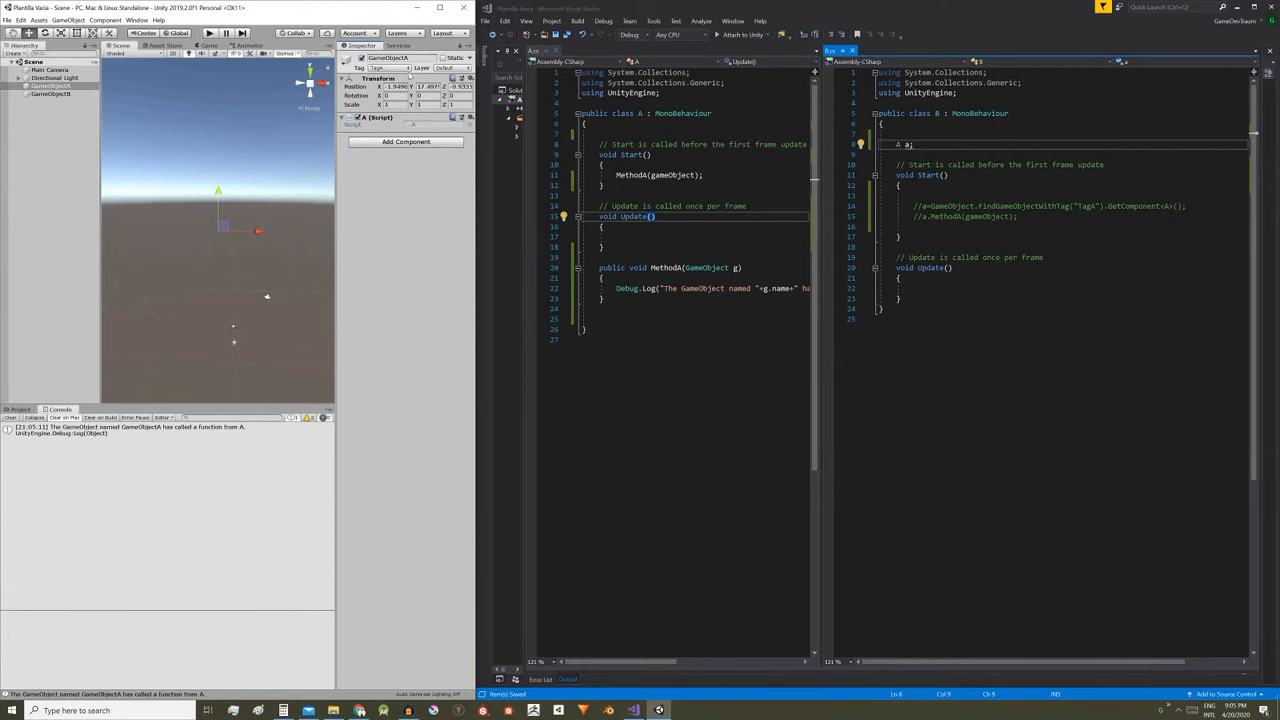
click(390, 68)
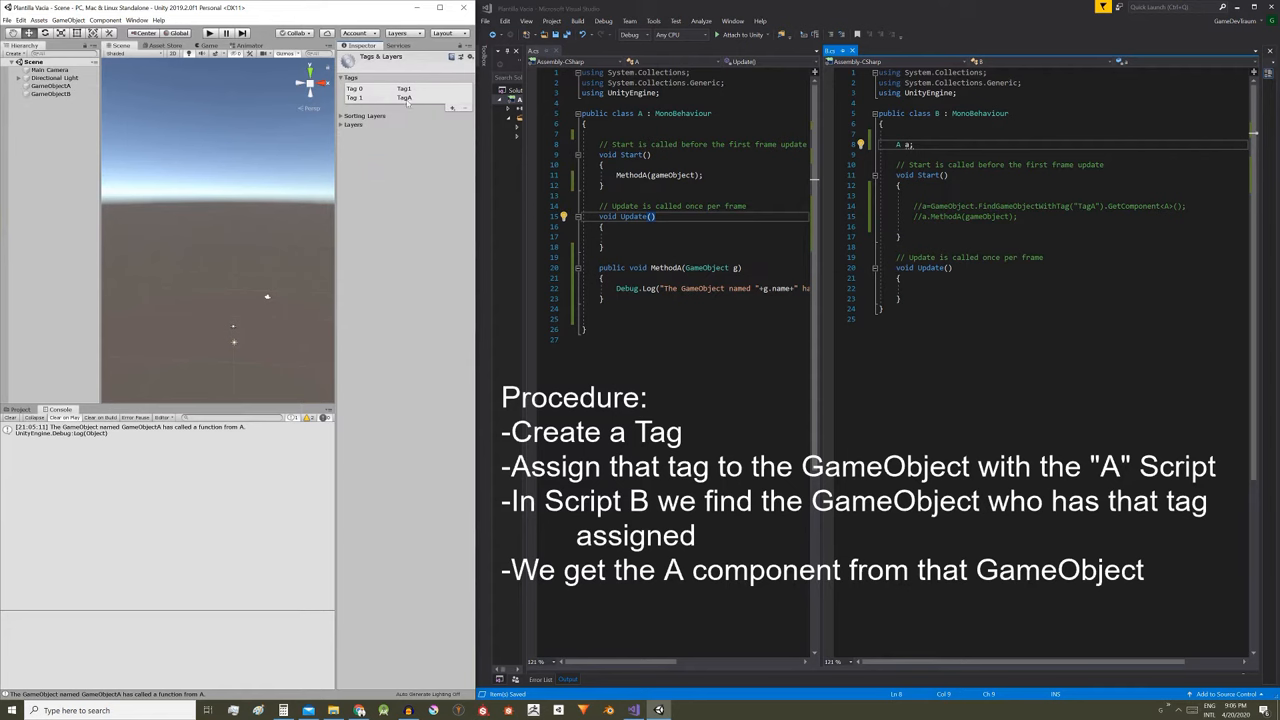
click(50, 86)
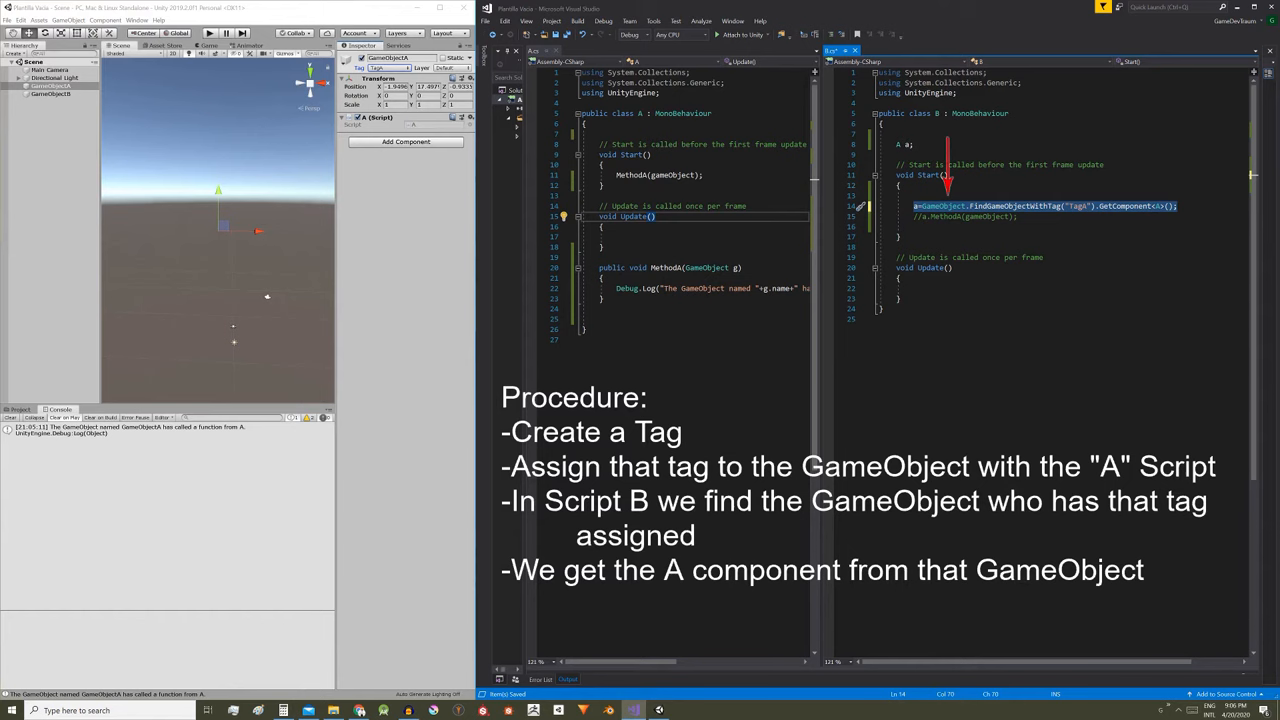
mouse_move(938, 211)
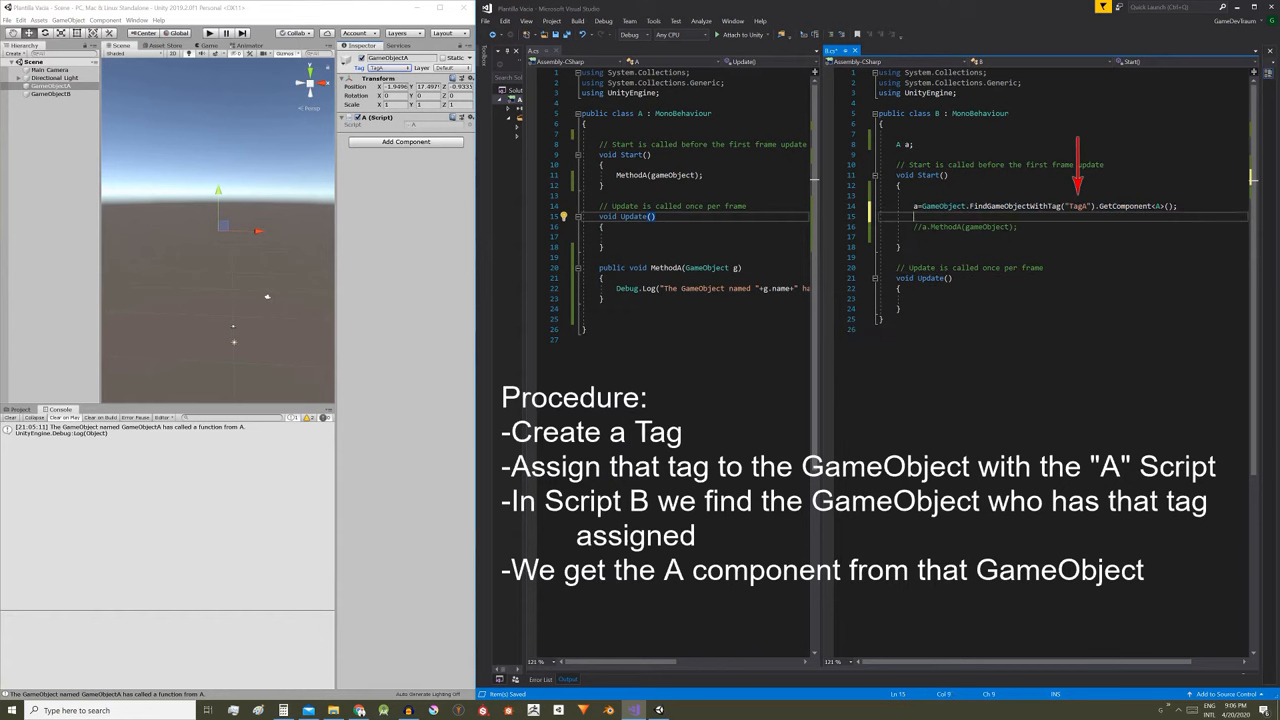
Add the TagA lookup assigning a, commented out, and uncomment a.MethodA(gameObject).
text(a = GameObject.FindGameObjectWithTag("TagA").GetComponent<A>();)
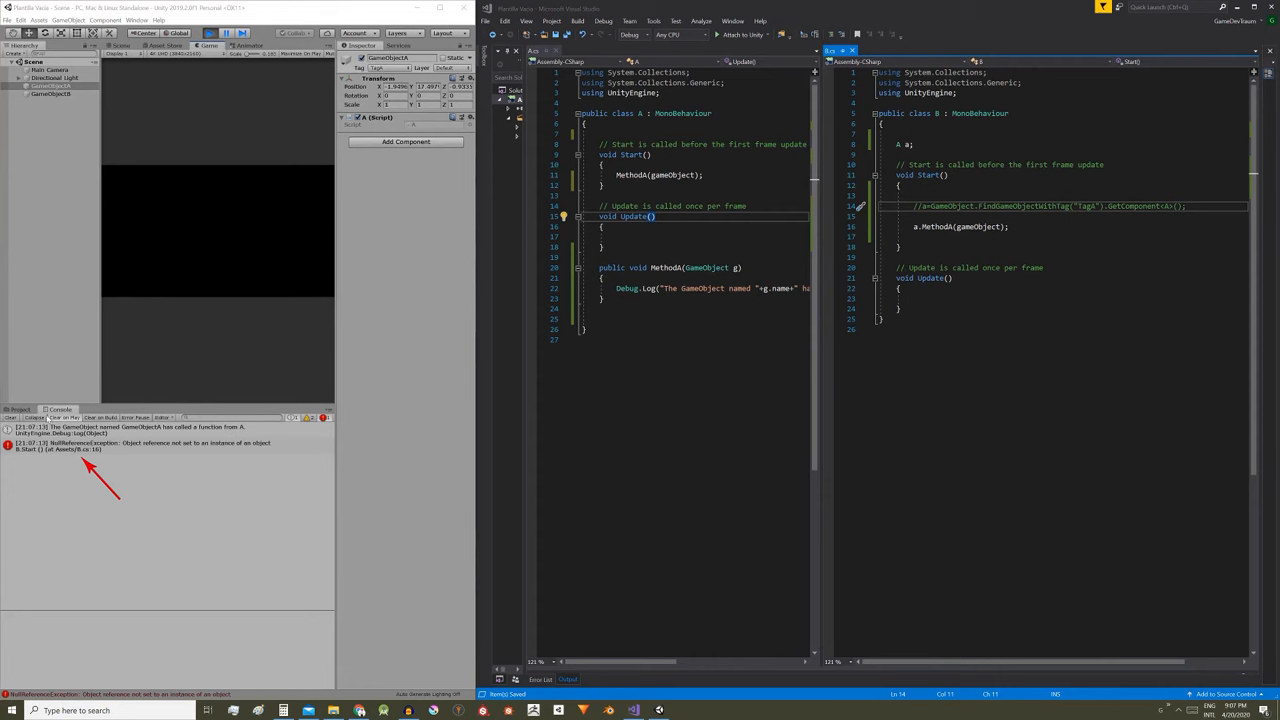
Play and view the NullReferenceException from B.Start line 16.
click(120, 446)
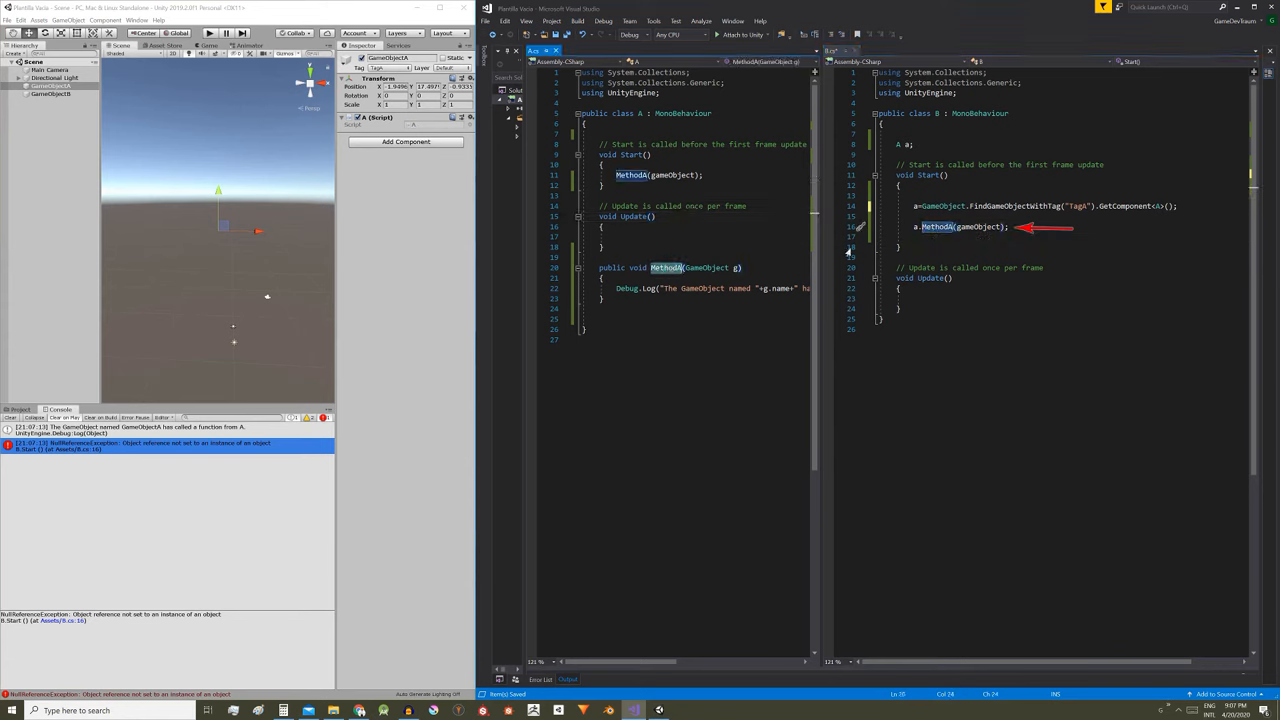
Uncomment B's FindGameObjectWithTag("TagA").GetComponent<A>() lookup, then inspect GameObjectB.
double_click(978, 226)
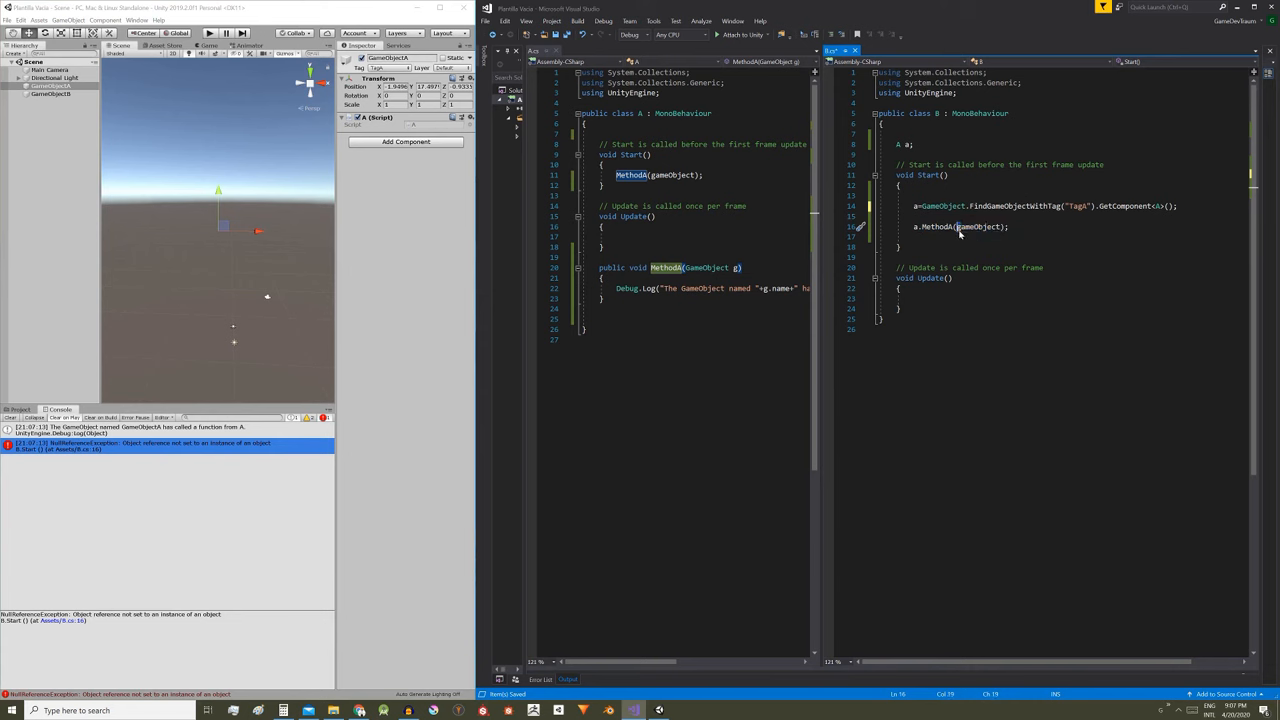
double_click(978, 226)
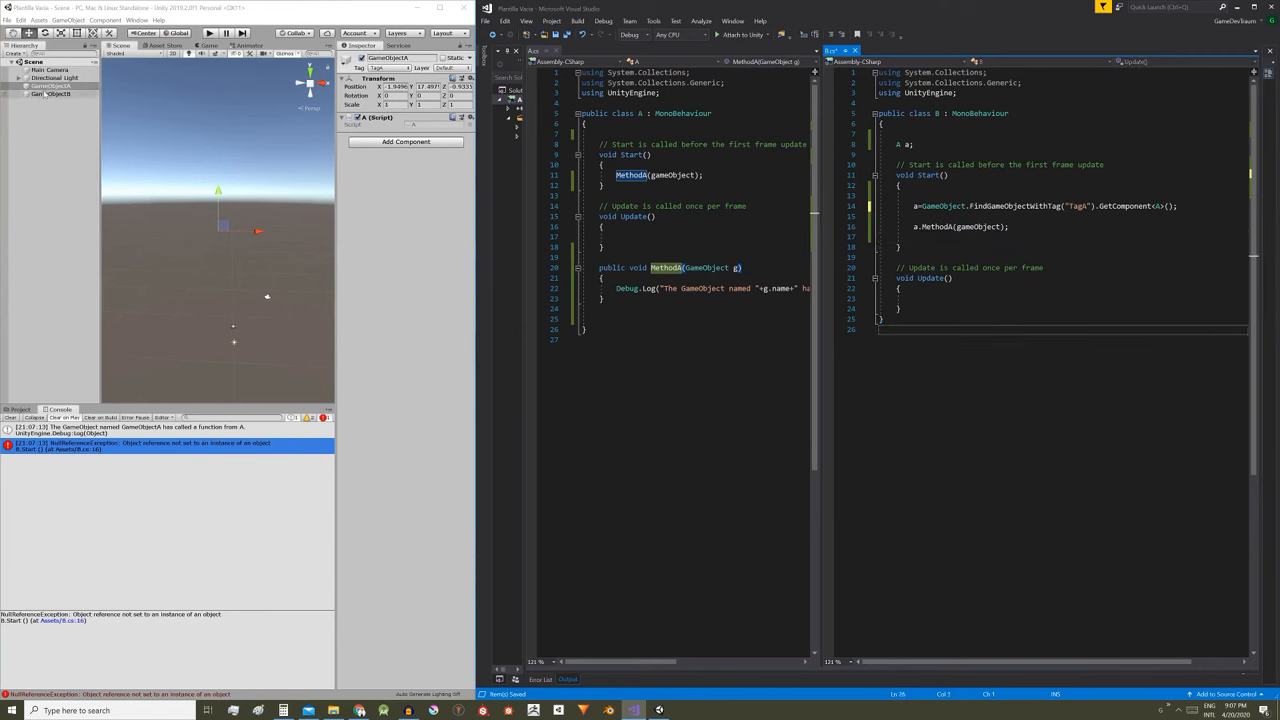
click(50, 94)
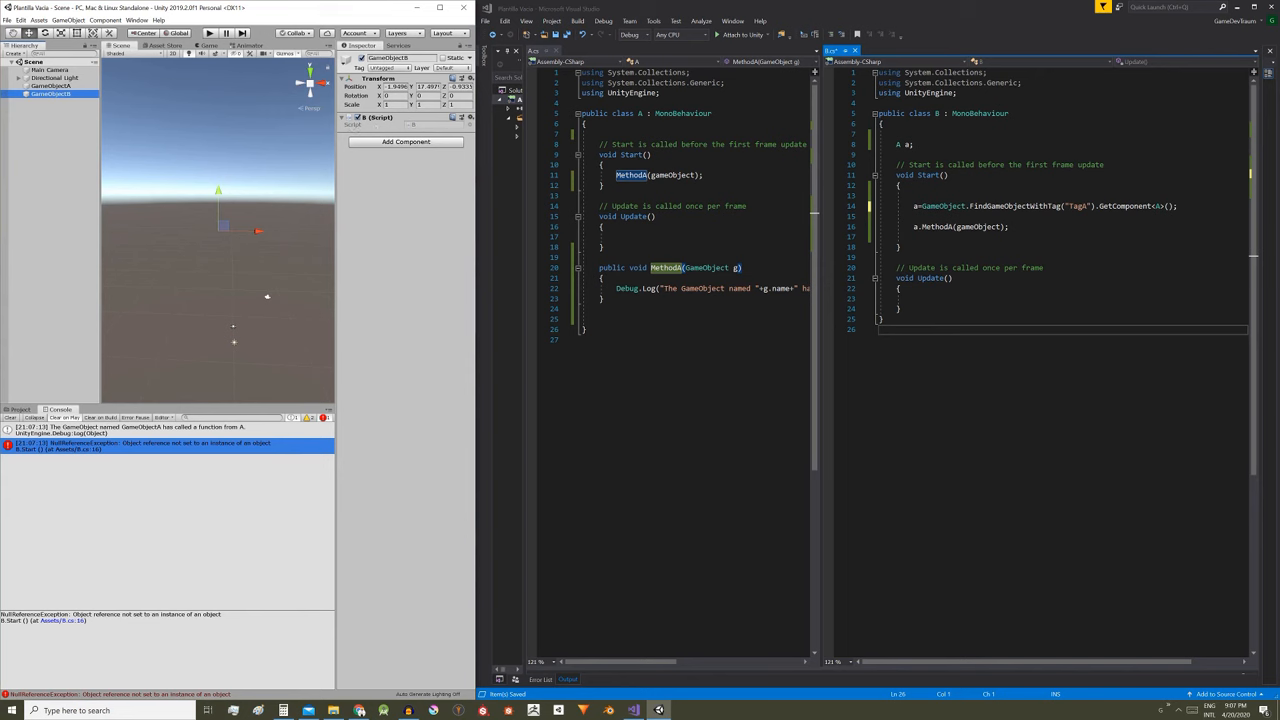
Play the scene and view the GameObjectA and GameObjectB MethodA log stack traces.
click(208, 33)
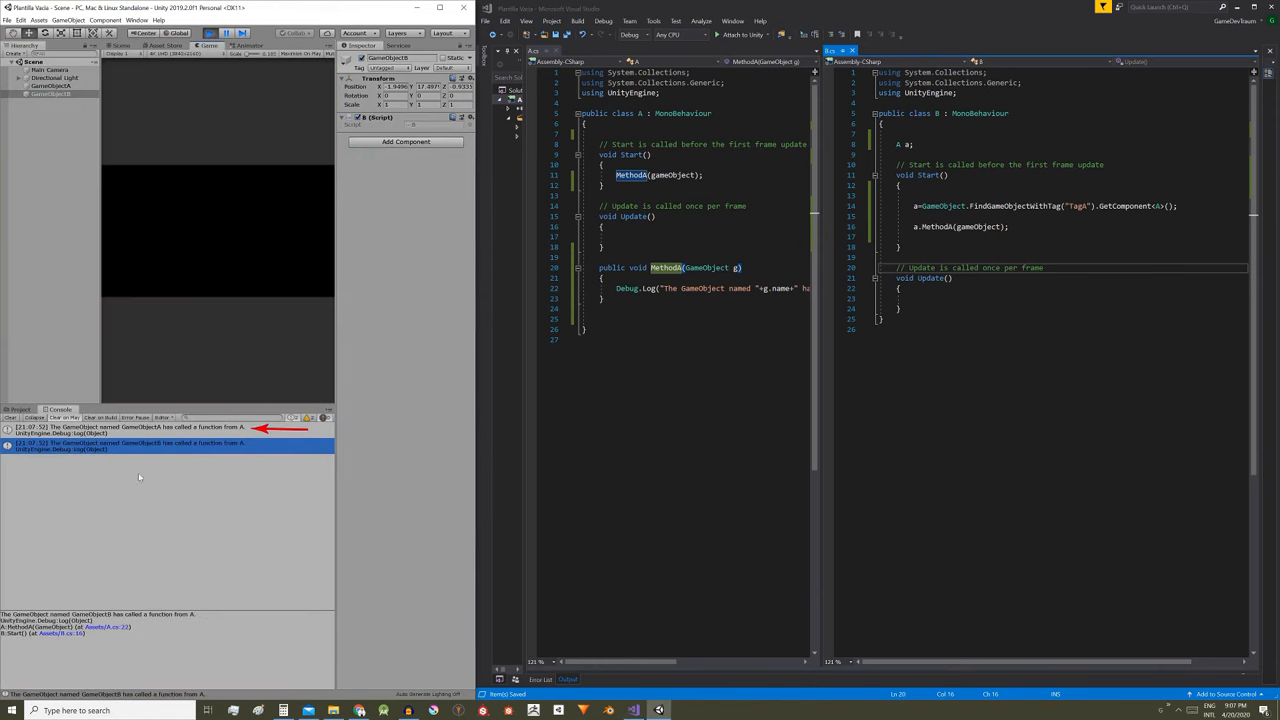
click(140, 428)
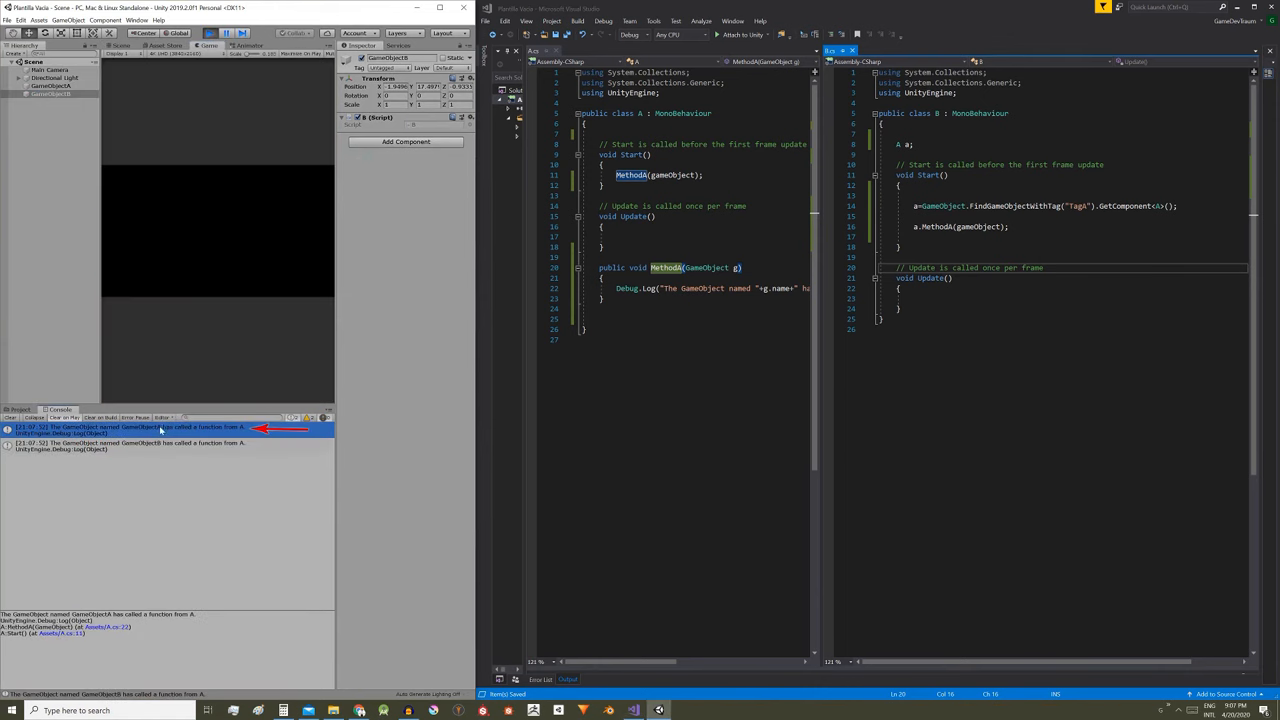
click(130, 445)
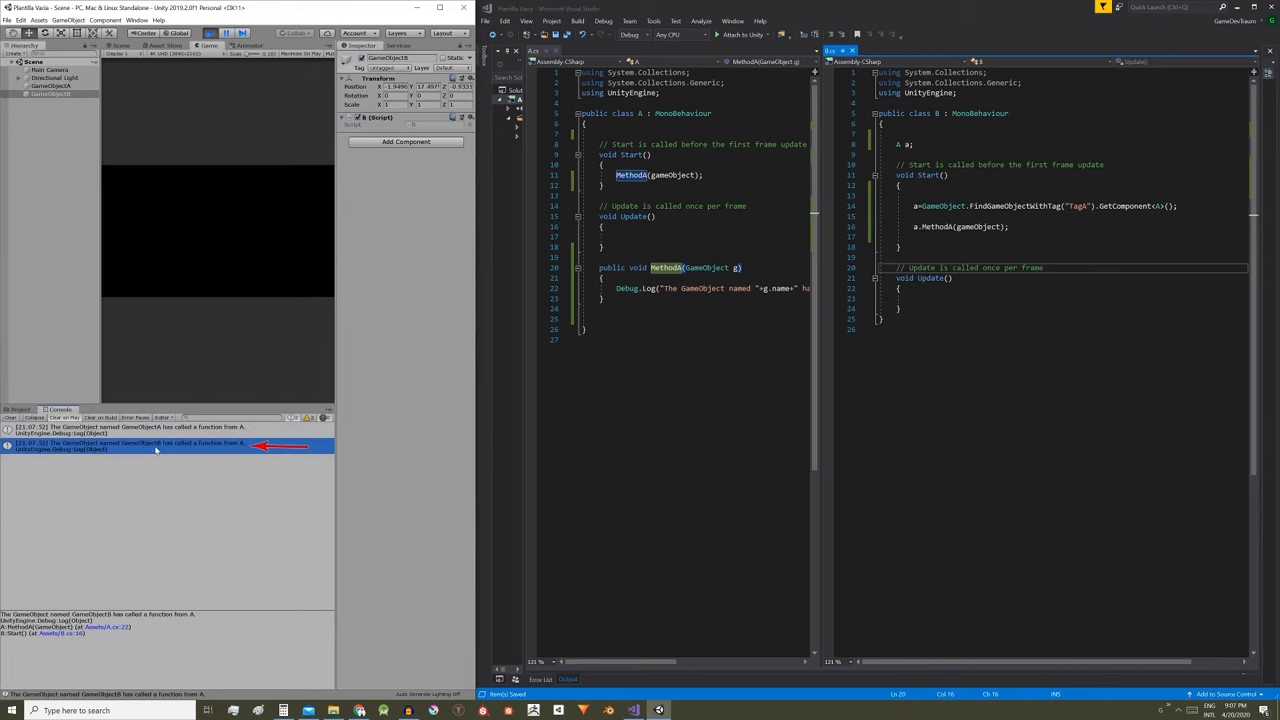
mouse_move(237, 451)
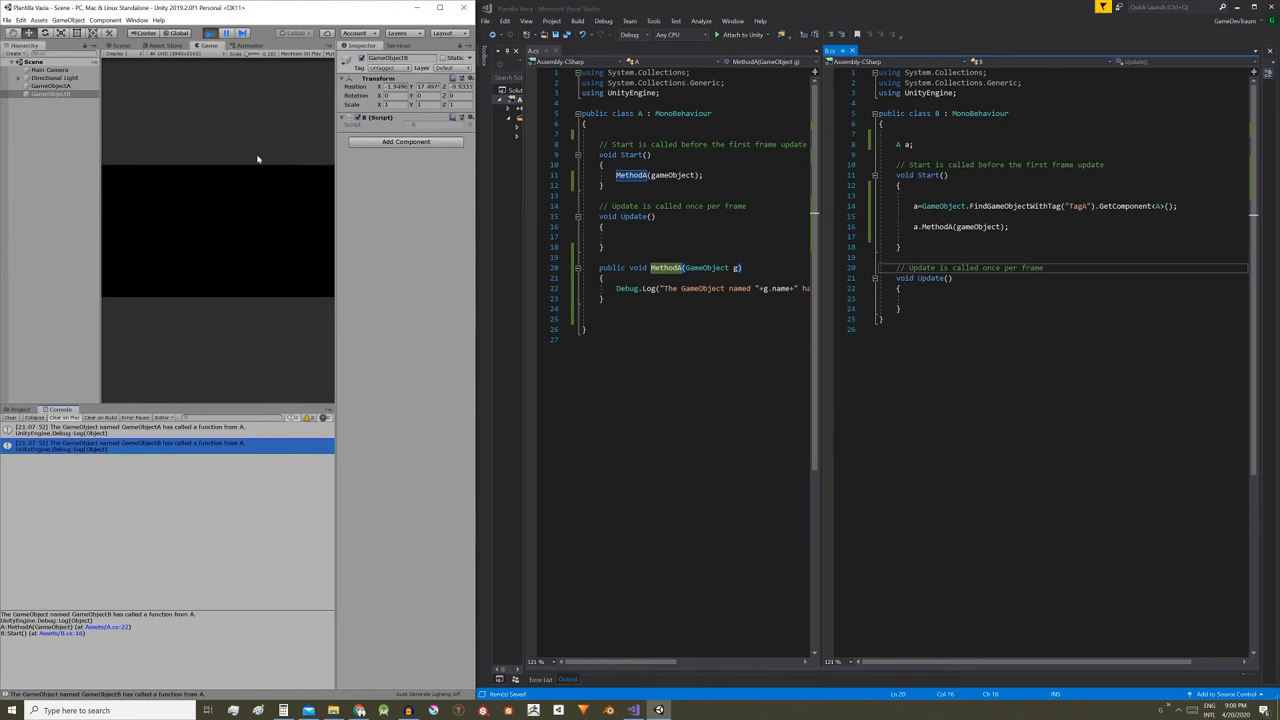
mouse_move(289, 134)
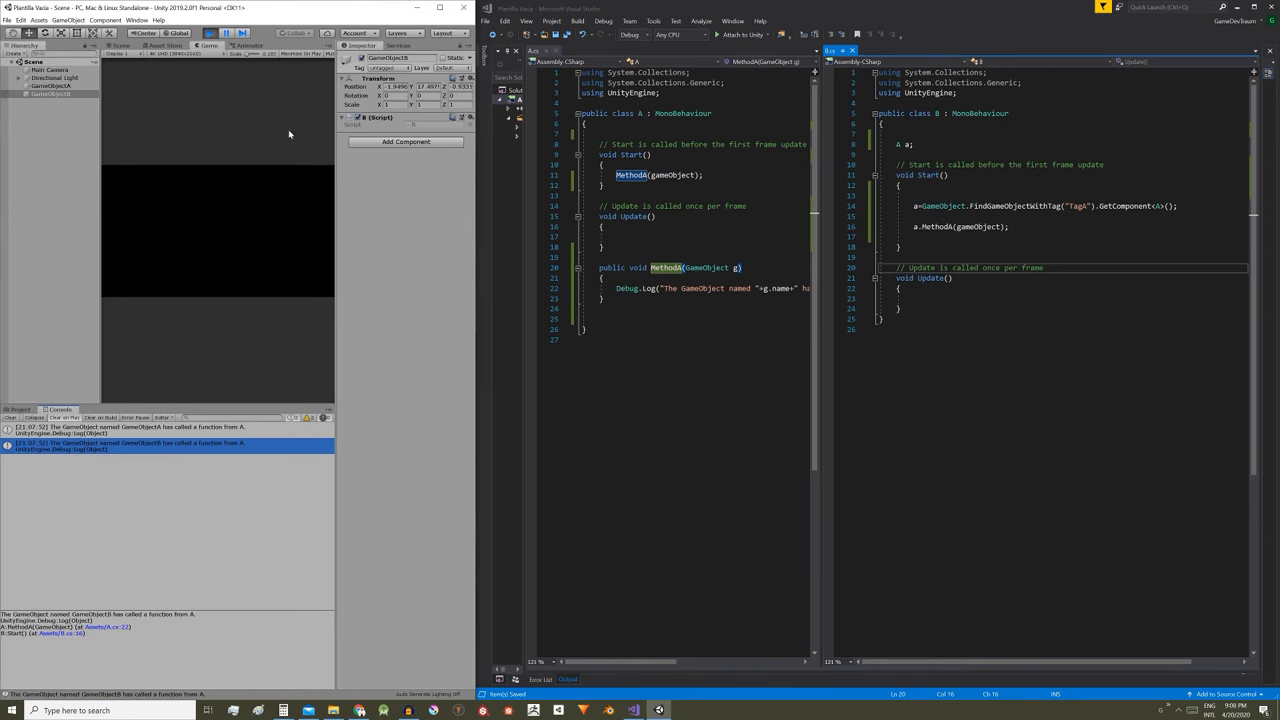